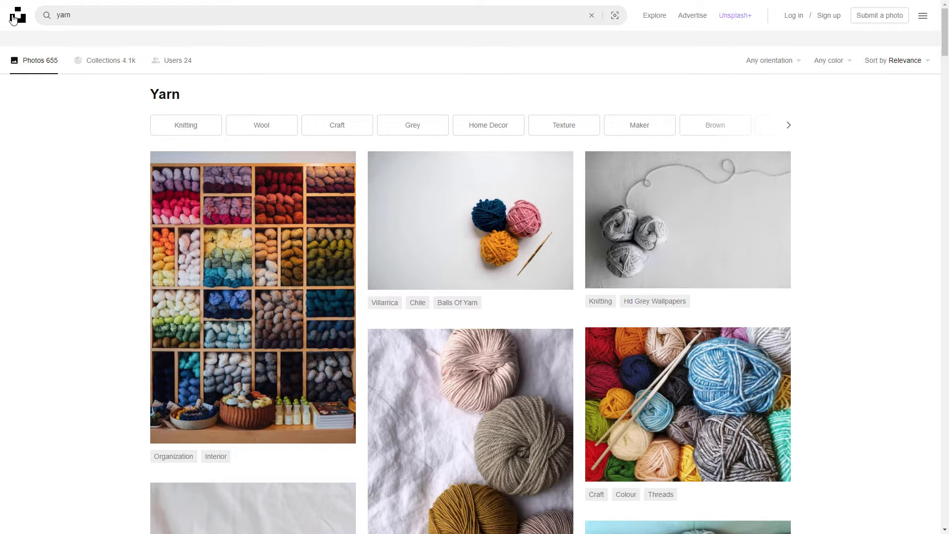
mouse_move(16, 15)
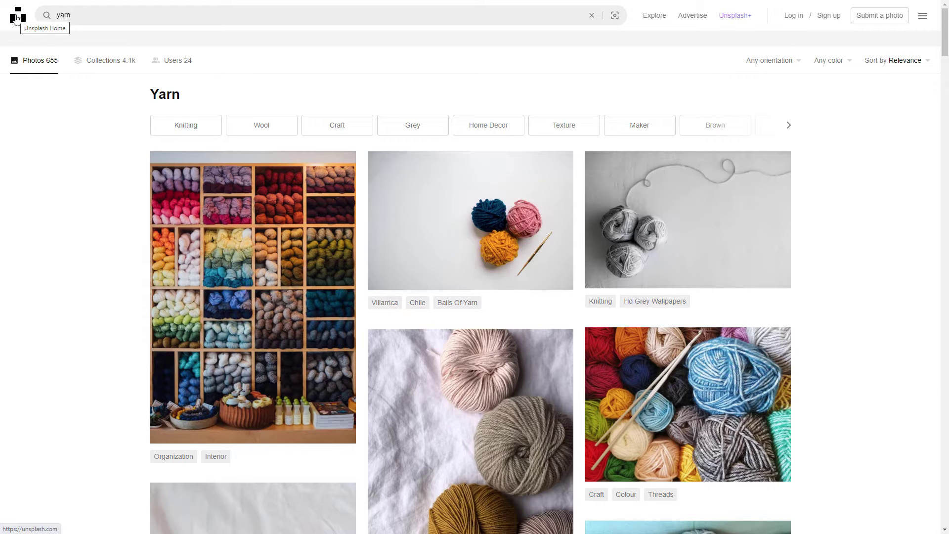
mouse_move(471, 220)
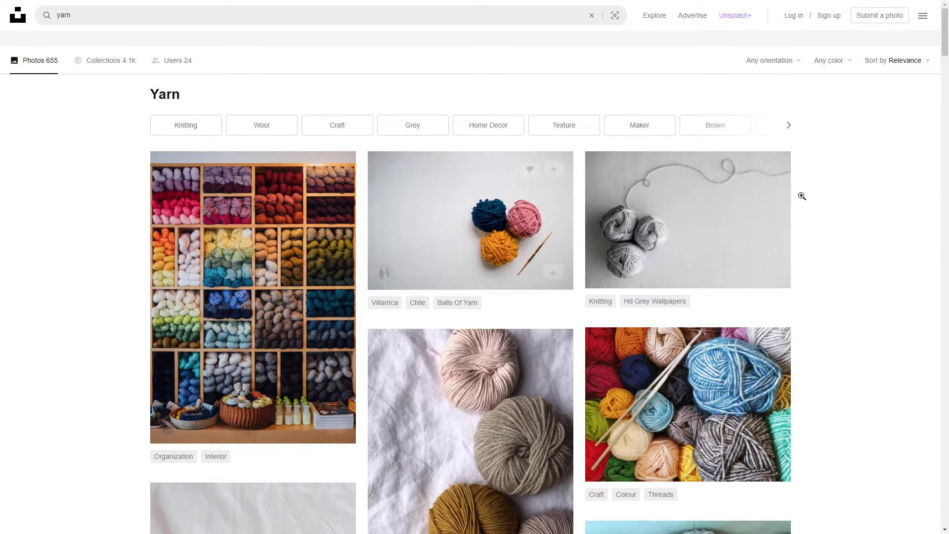
mouse_move(662, 233)
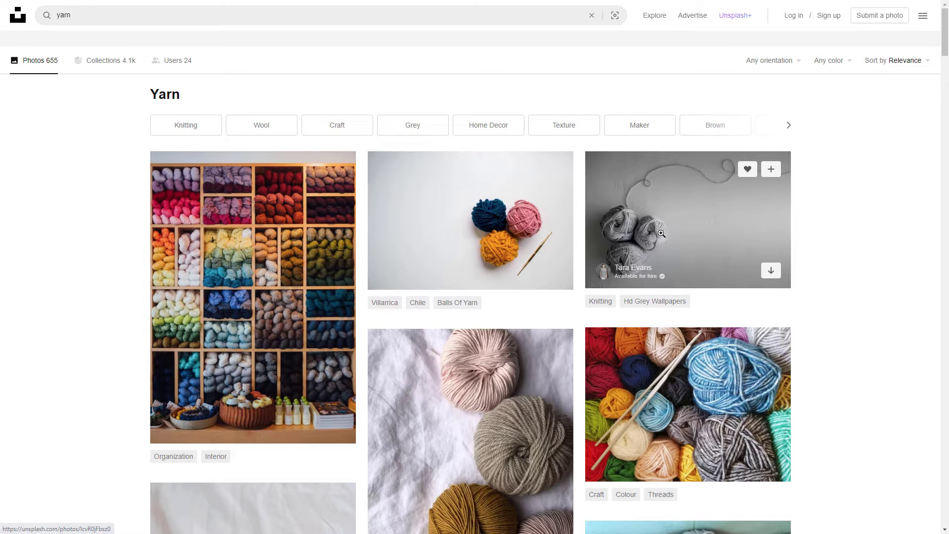
- View the grey yarn balls photo and reveal its download size options
left_click(687, 220)
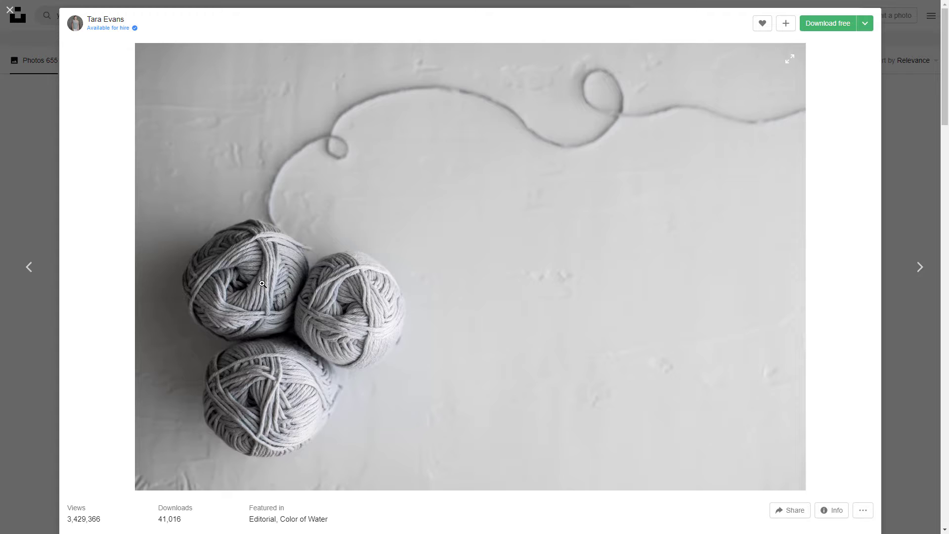
mouse_move(270, 266)
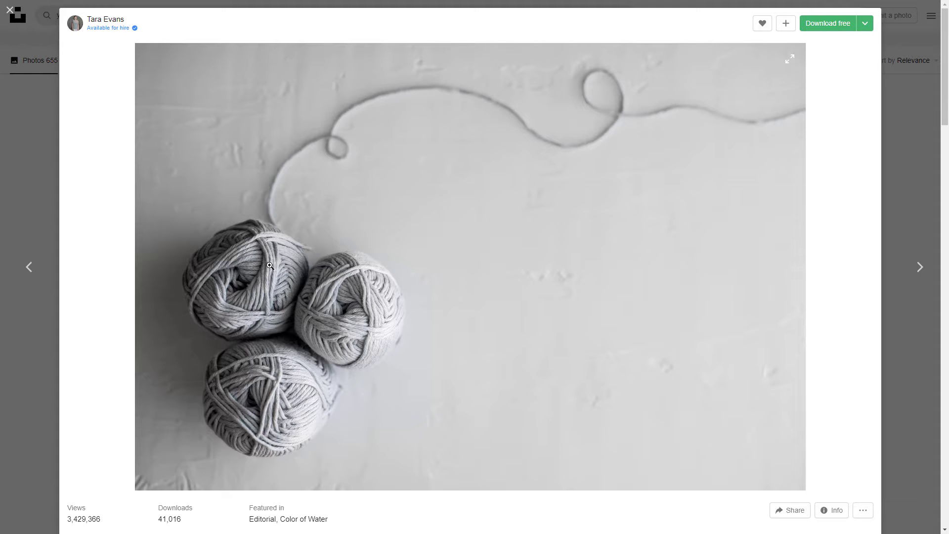
mouse_move(261, 282)
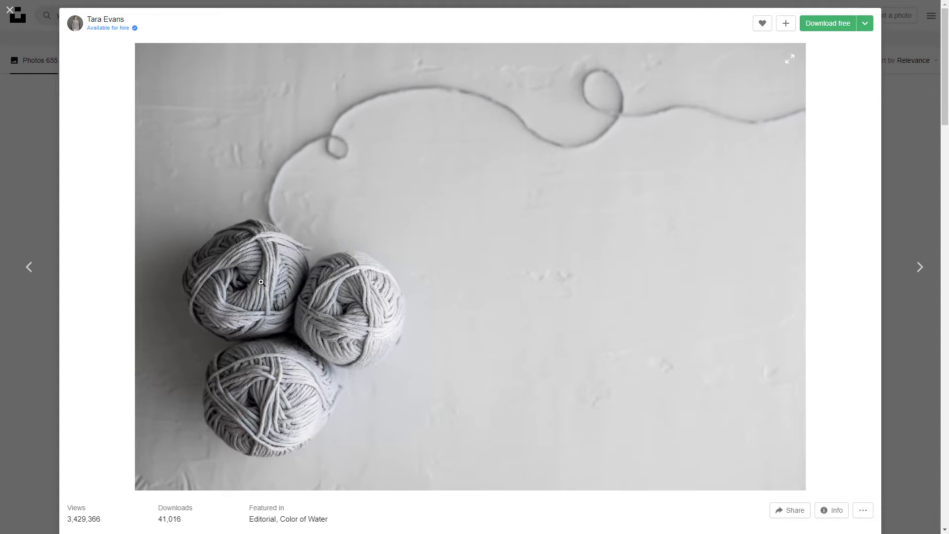
left_click(865, 23)
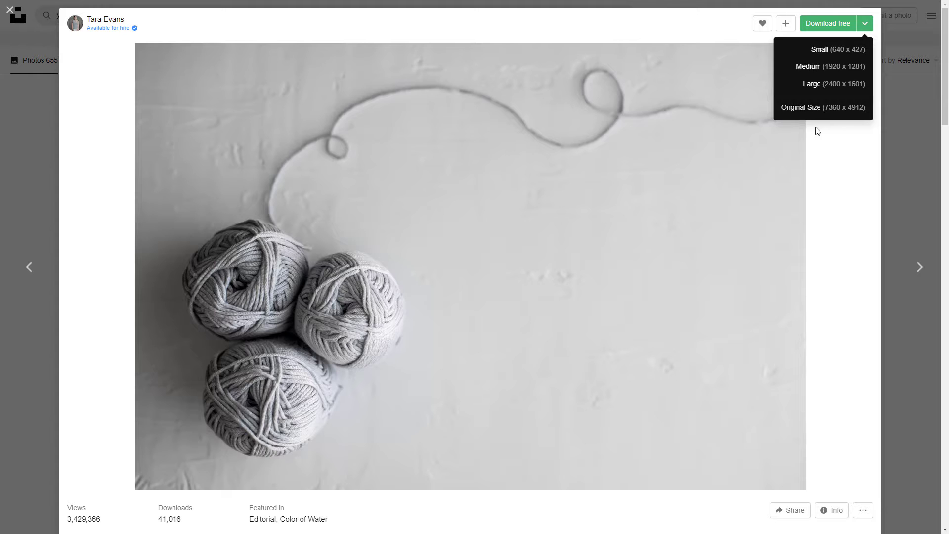
mouse_move(799, 112)
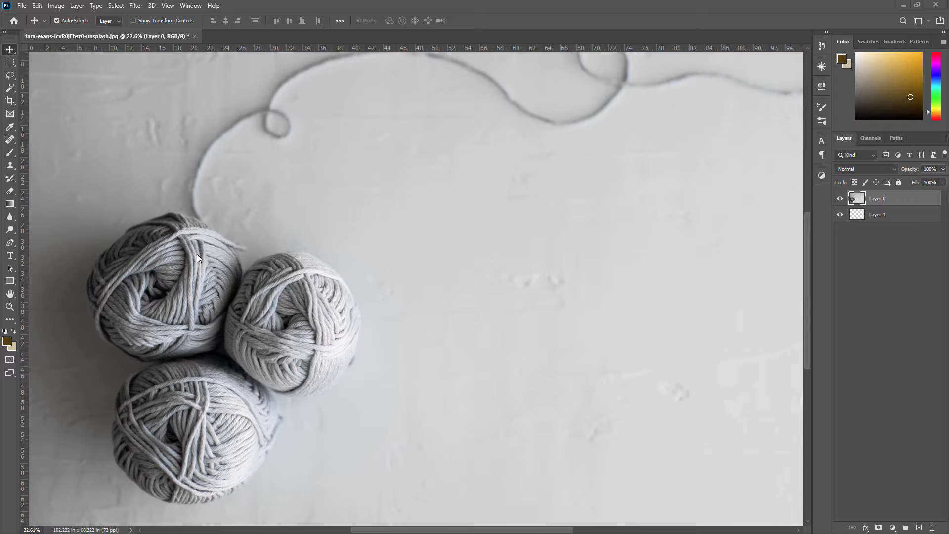
mouse_move(201, 273)
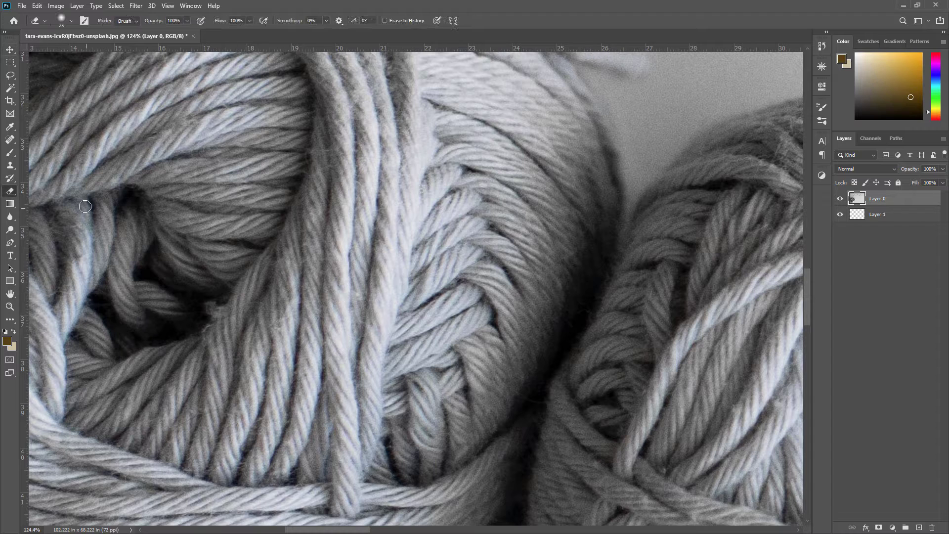
- Erase the background on both sides of one yarn strand to transparency
left_click_drag(321, 150, 322, 268)
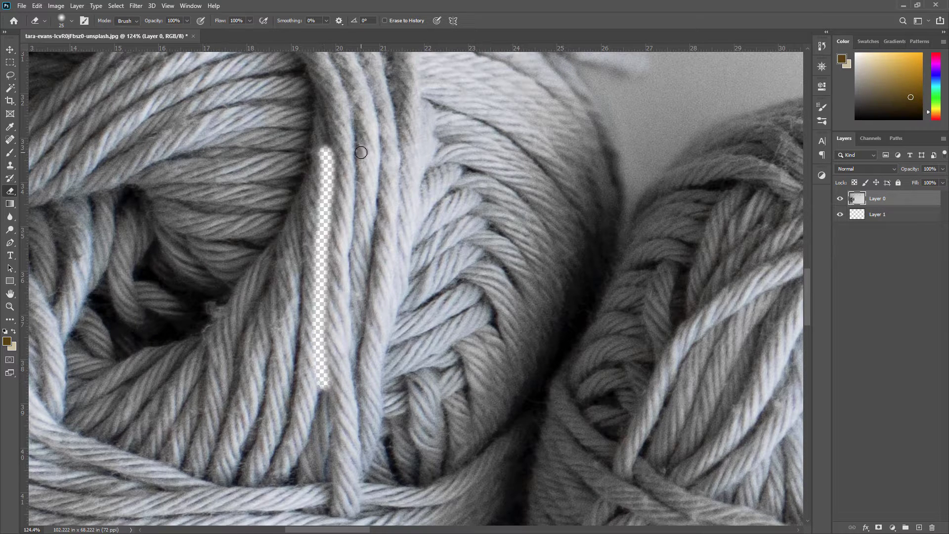
left_click_drag(360, 149, 356, 271)
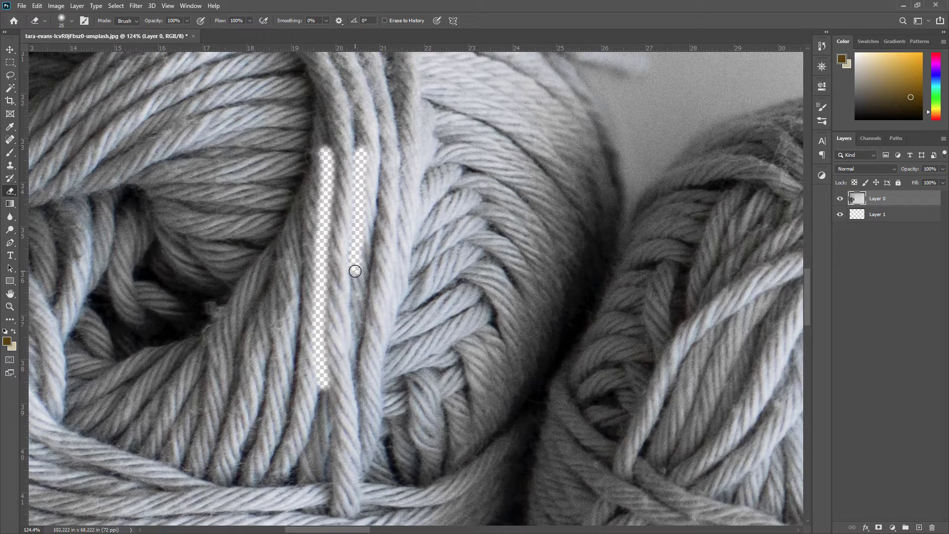
left_click_drag(356, 271, 357, 385)
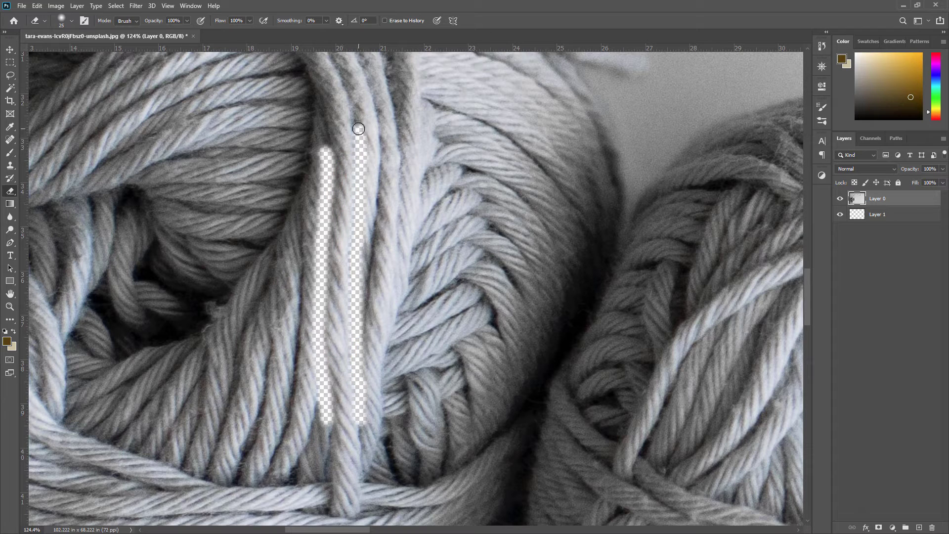
left_click_drag(357, 128, 313, 263)
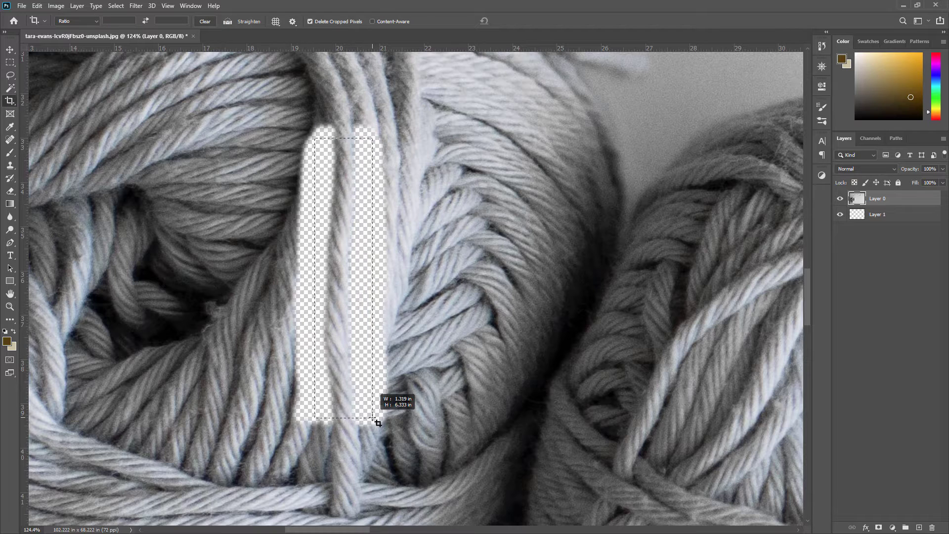
- Crop the image down to the isolated strand and start saving it
left_click(21, 6)
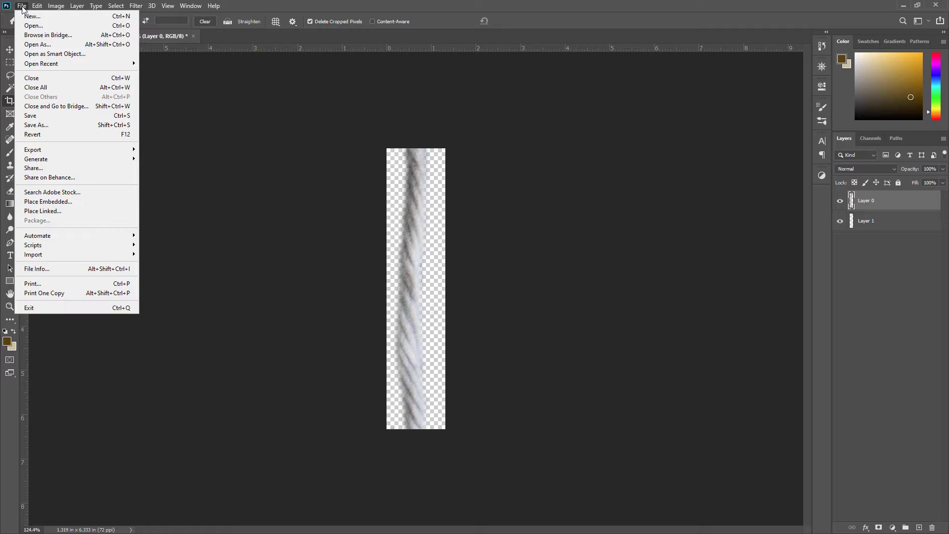
left_click(35, 124)
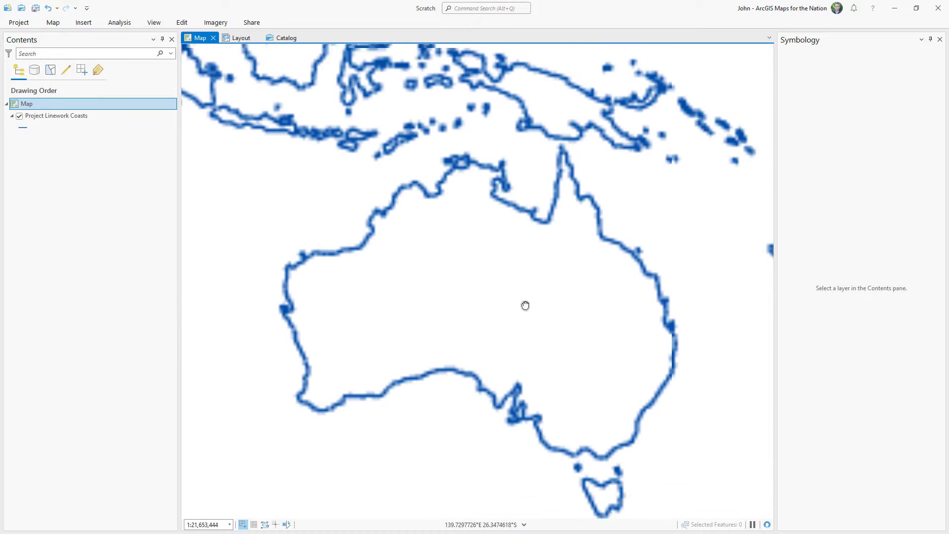
- Add data from Living Atlas to the map, searching for 'global back'
right_click(27, 104)
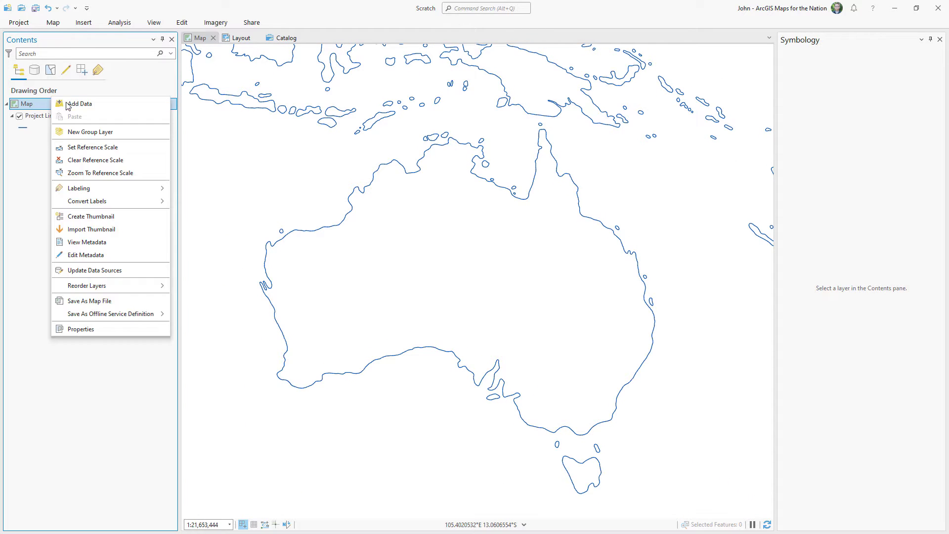
left_click(79, 103)
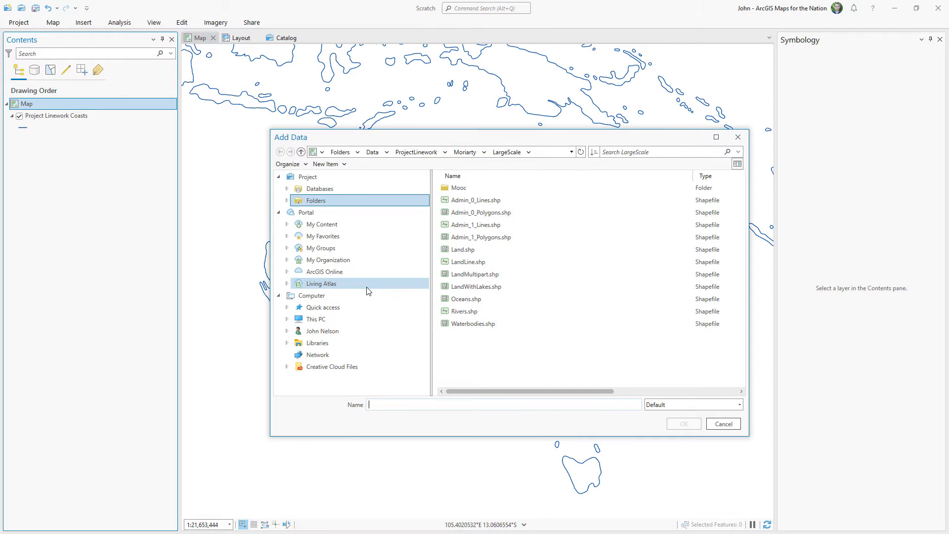
left_click(320, 284)
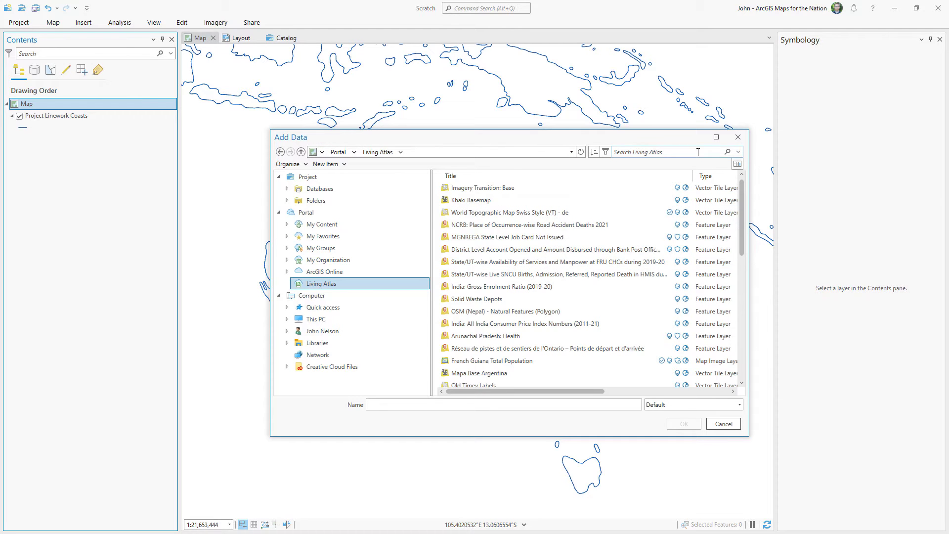
type("global back")
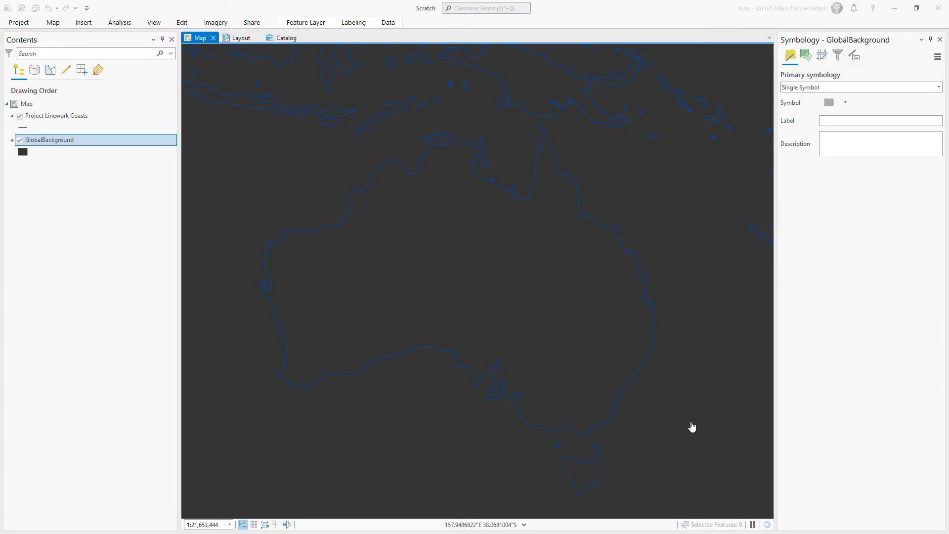
- Give the GlobalBackground layer a full-quality fabric picture fill sized 600 pt
left_click(828, 102)
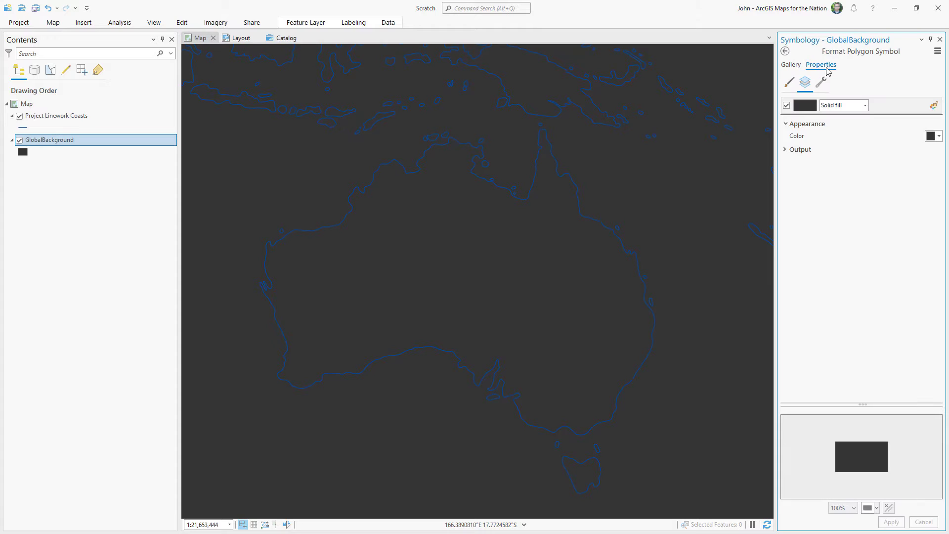
left_click(841, 104)
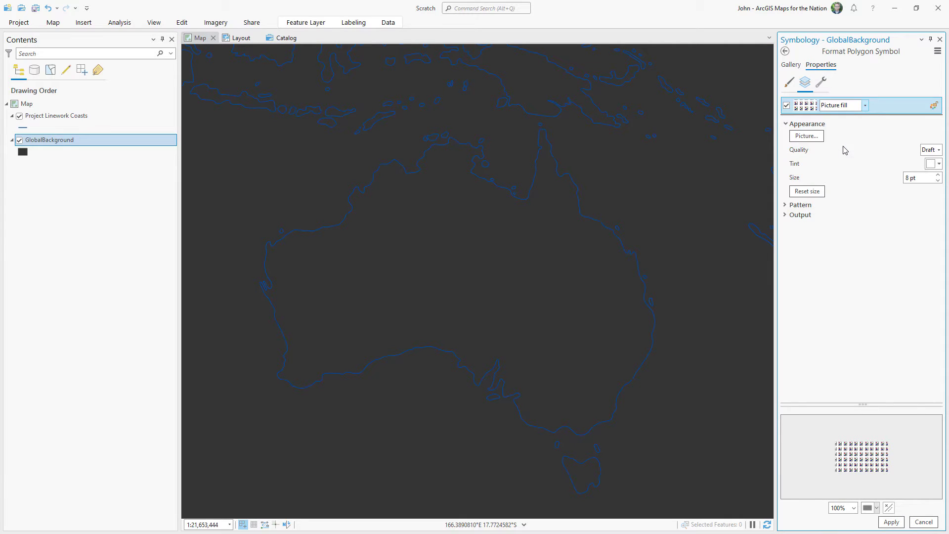
left_click(937, 149)
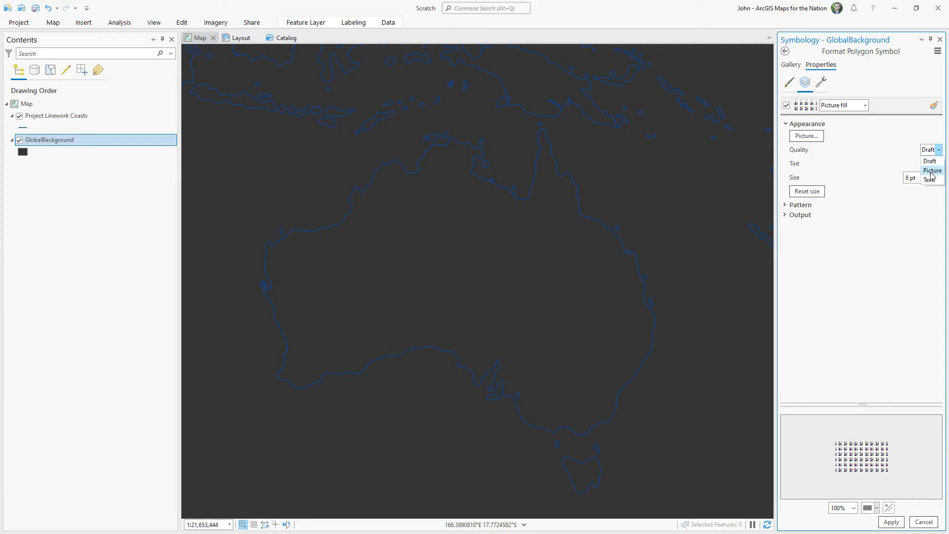
left_click(932, 170)
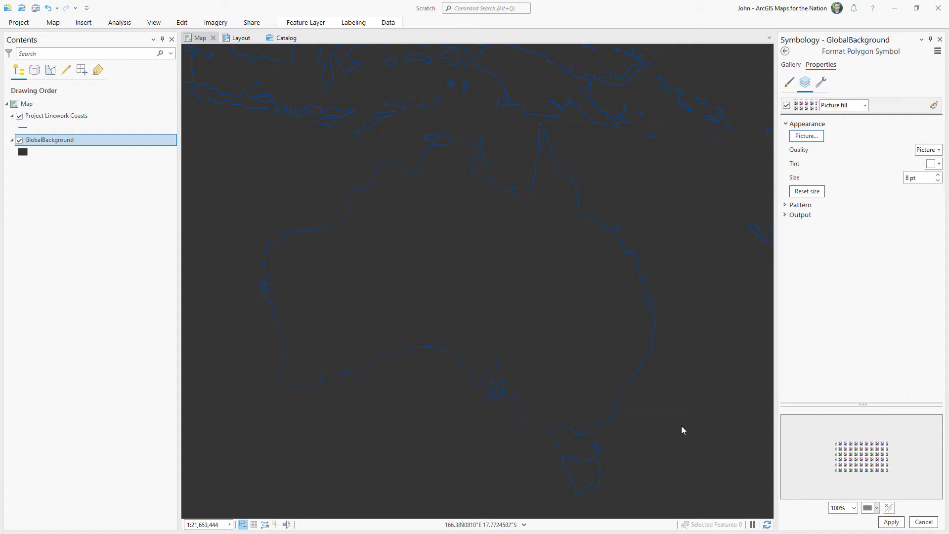
left_click(921, 177)
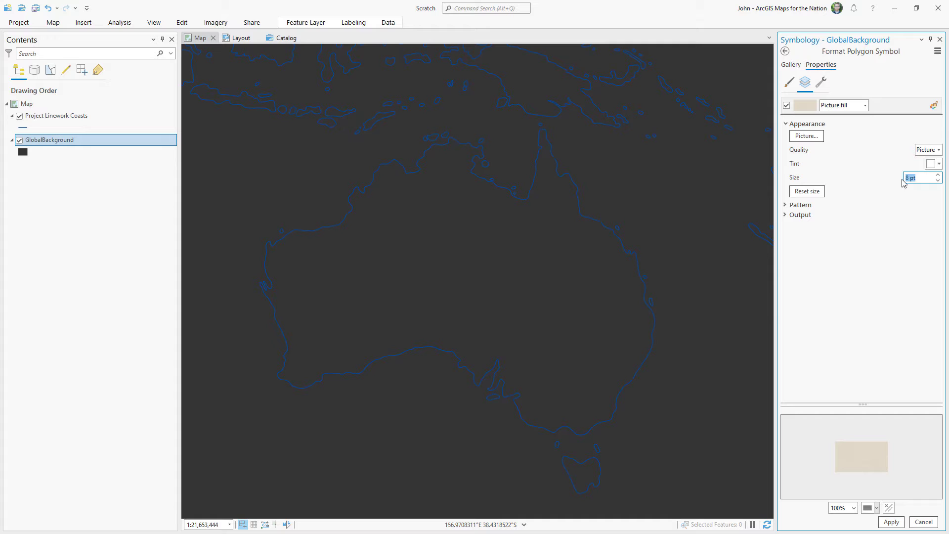
type("600")
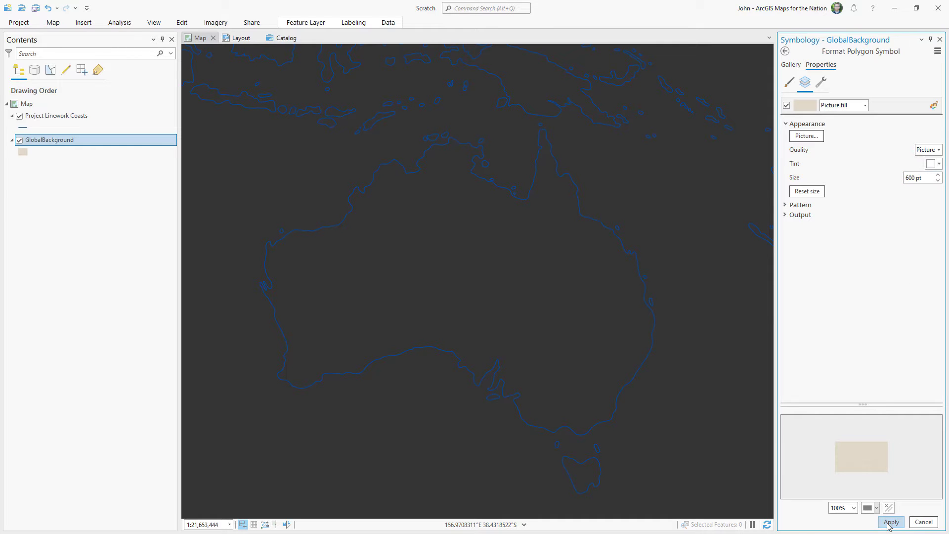
left_click(891, 523)
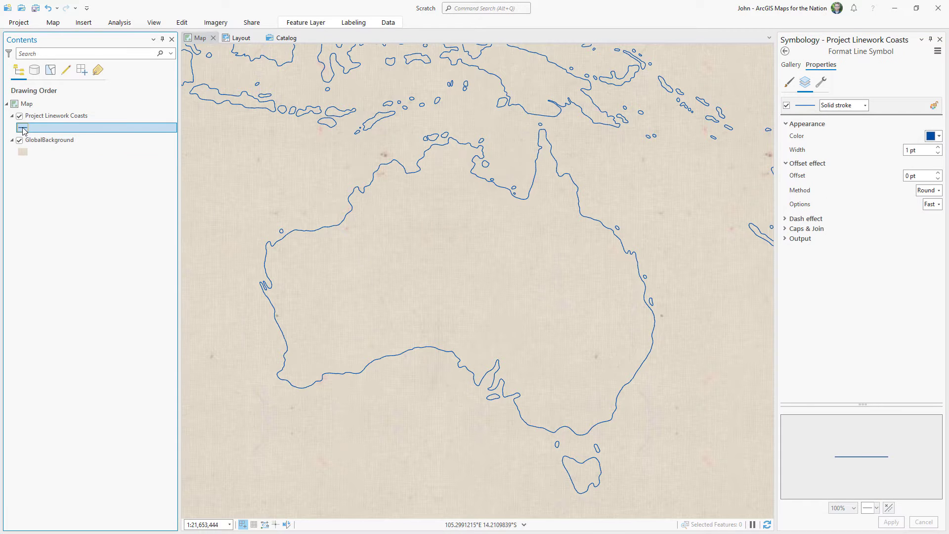
- Draw the coastlines with an 18 pt picture stroke using SpinAYarn.png
left_click(864, 105)
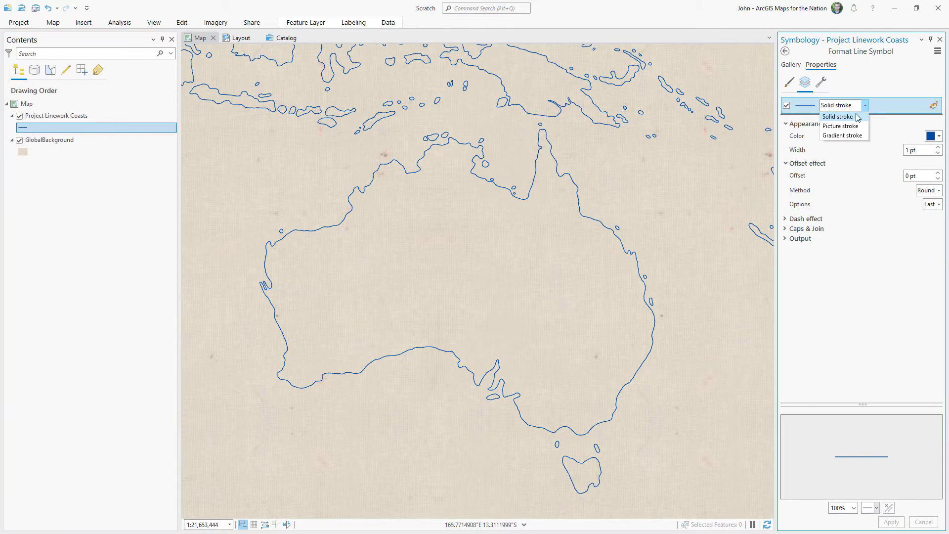
left_click(840, 126)
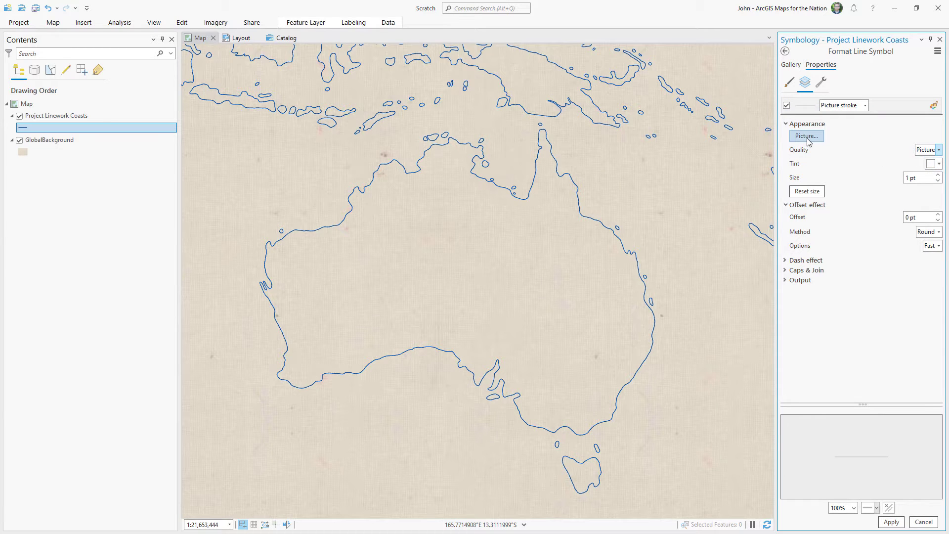
left_click(806, 135)
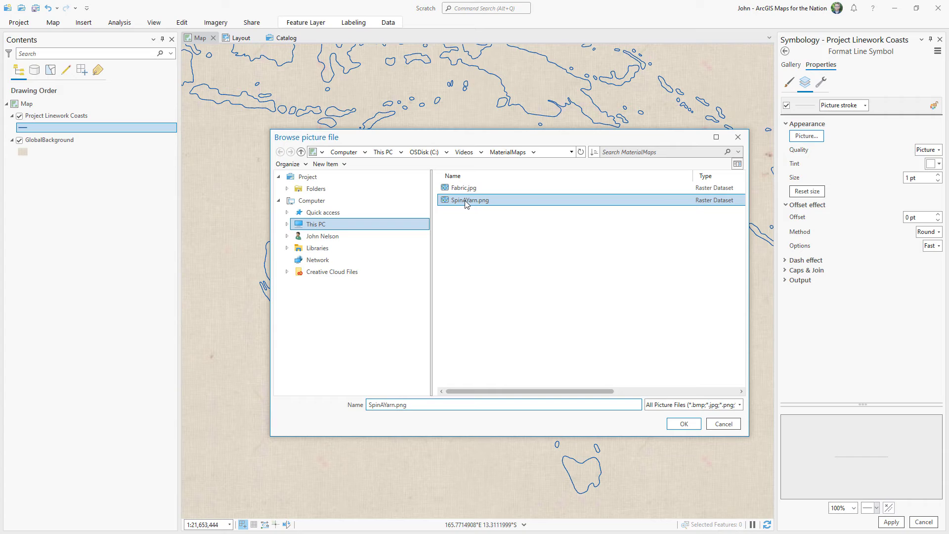
left_click(684, 424)
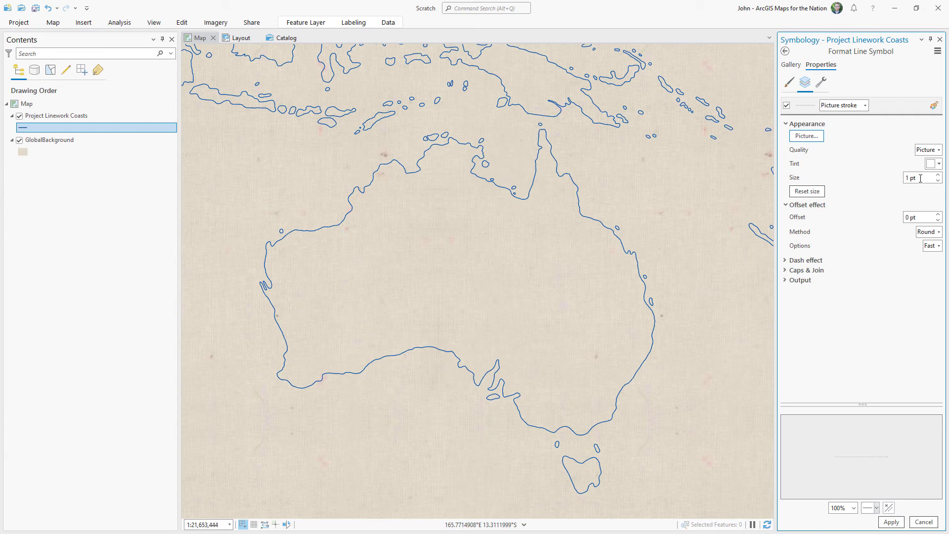
type("18")
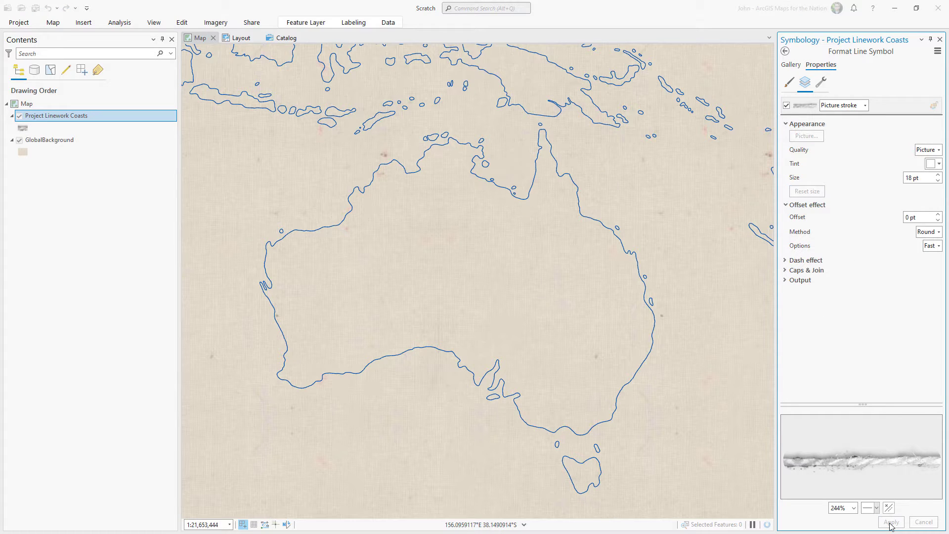
left_click(891, 521)
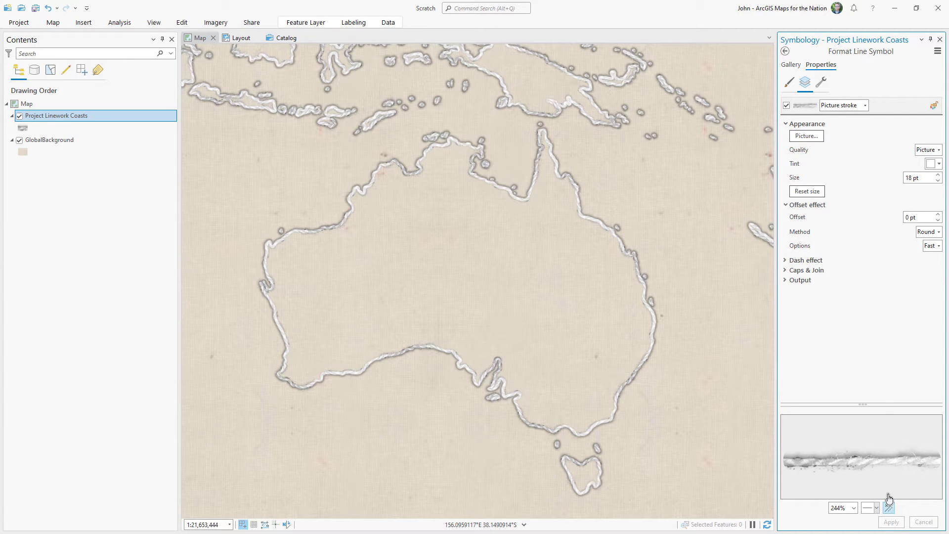
- Tint the yarn coastline stroke teal blue
left_click(934, 163)
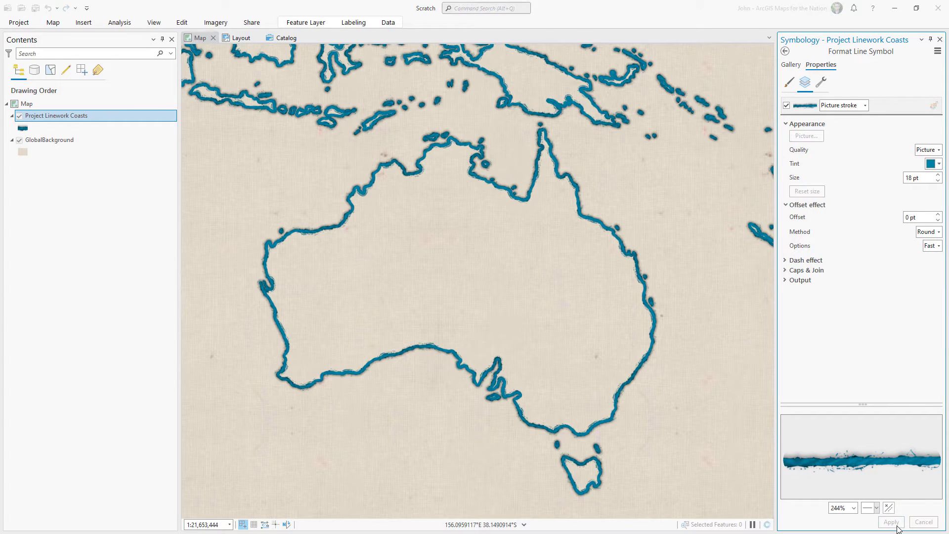
left_click(821, 83)
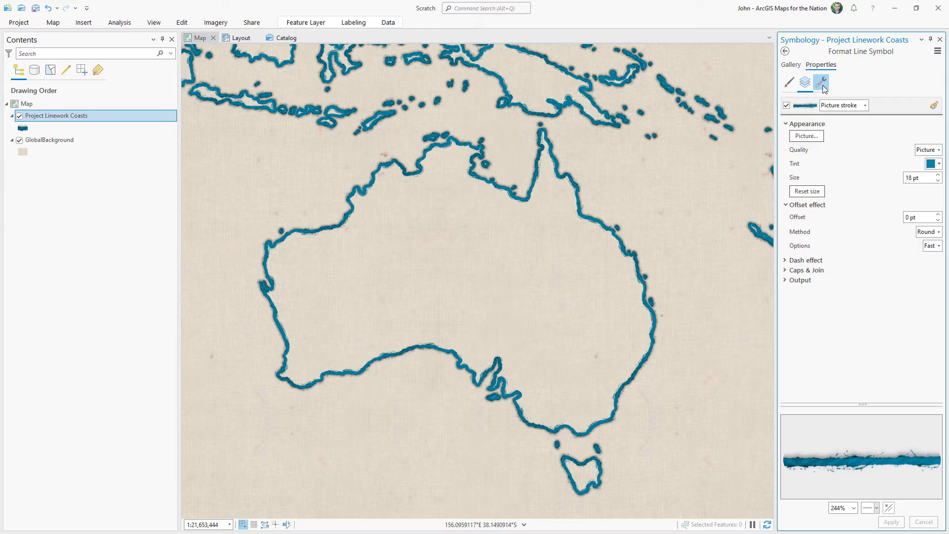
- Add a duplicate yarn stroke offset 8 pt and tinted light blue, then start a third stroke layer
left_click(822, 83)
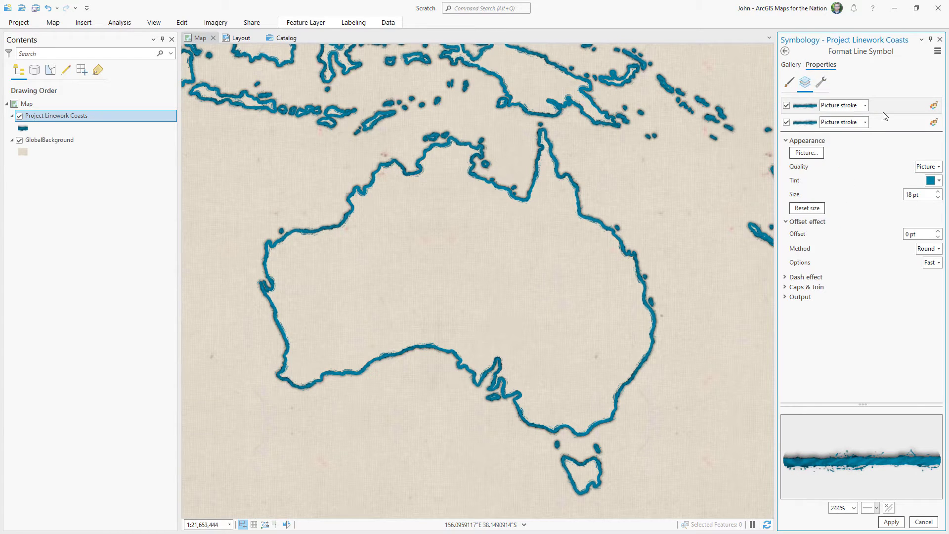
left_click(940, 232)
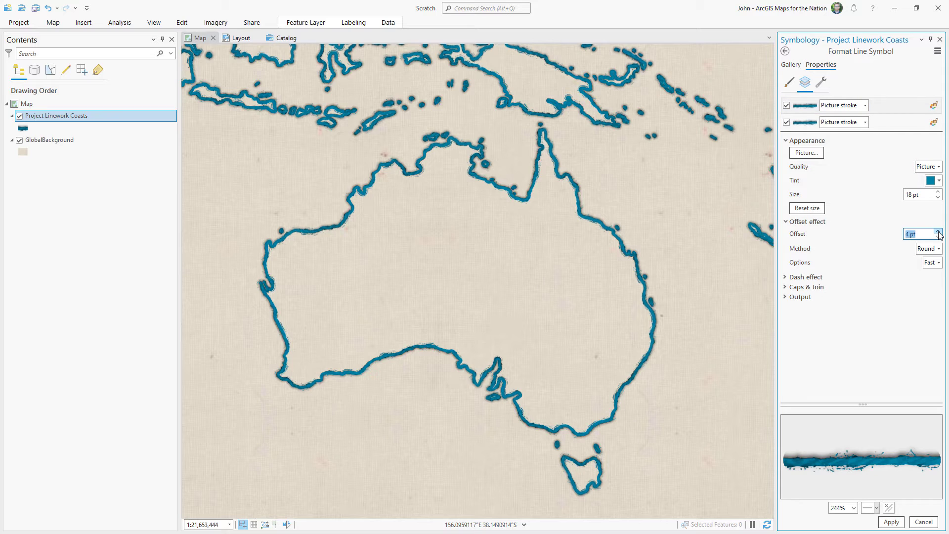
left_click(939, 231)
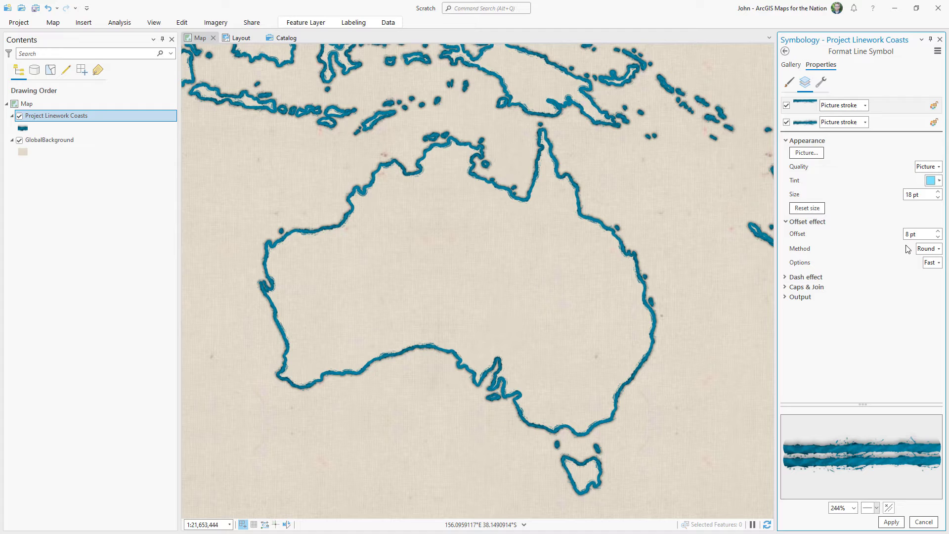
left_click(890, 522)
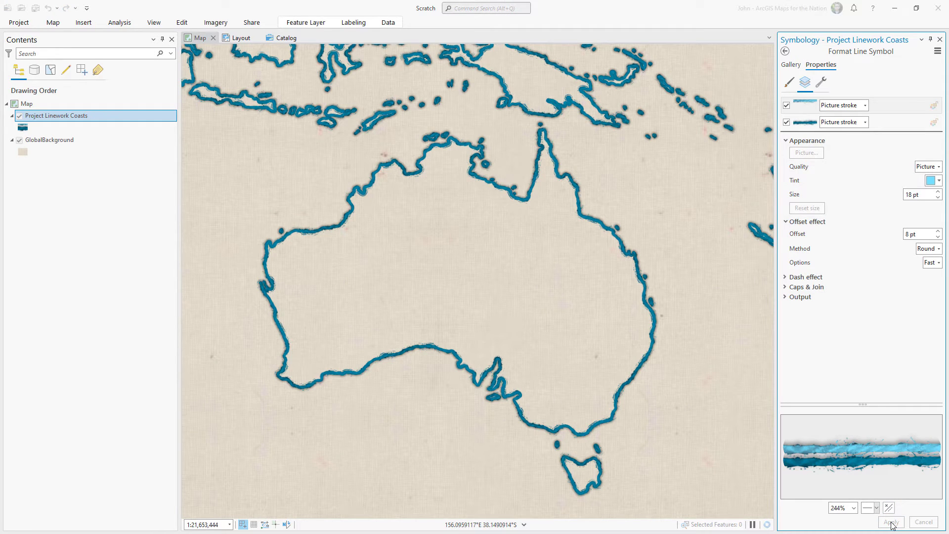
left_click(890, 523)
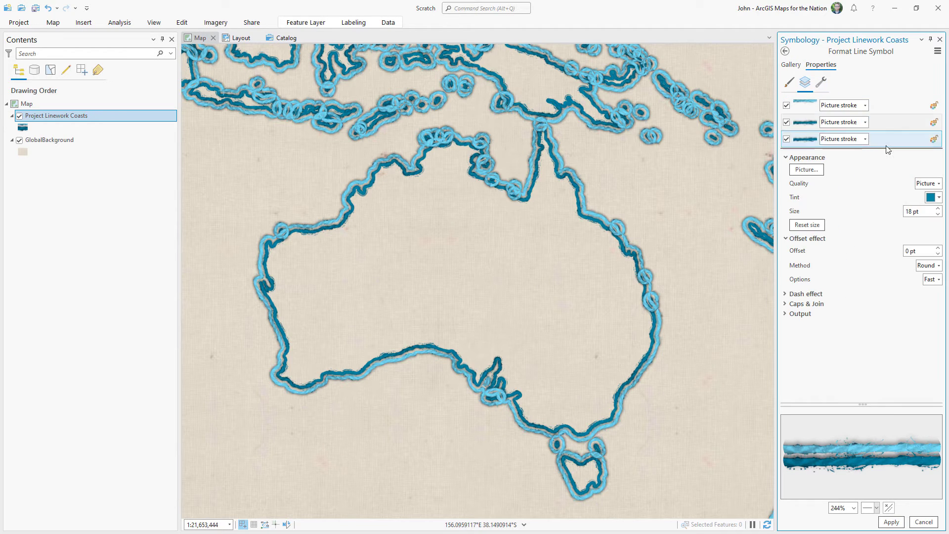
- Give the third yarn stroke a -4 pt offset and a tan tint
left_click(939, 253)
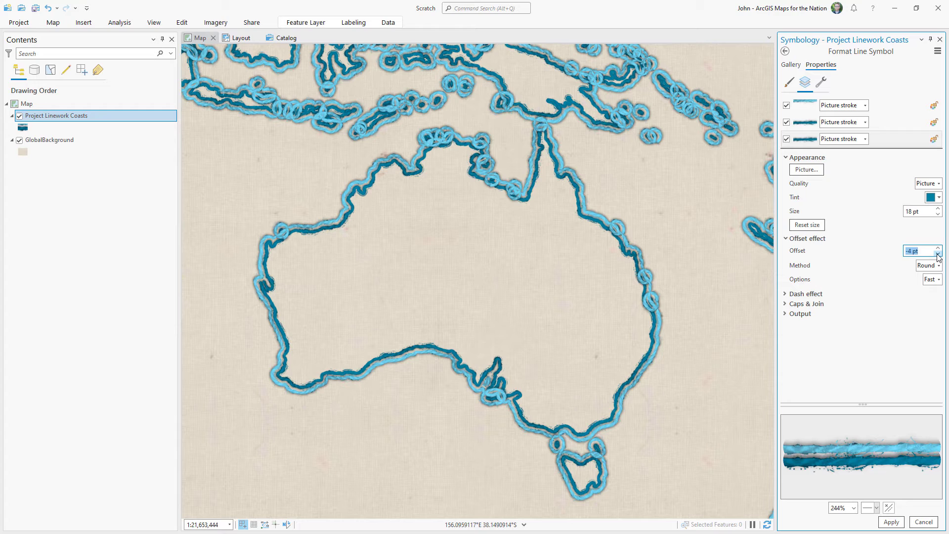
left_click(933, 197)
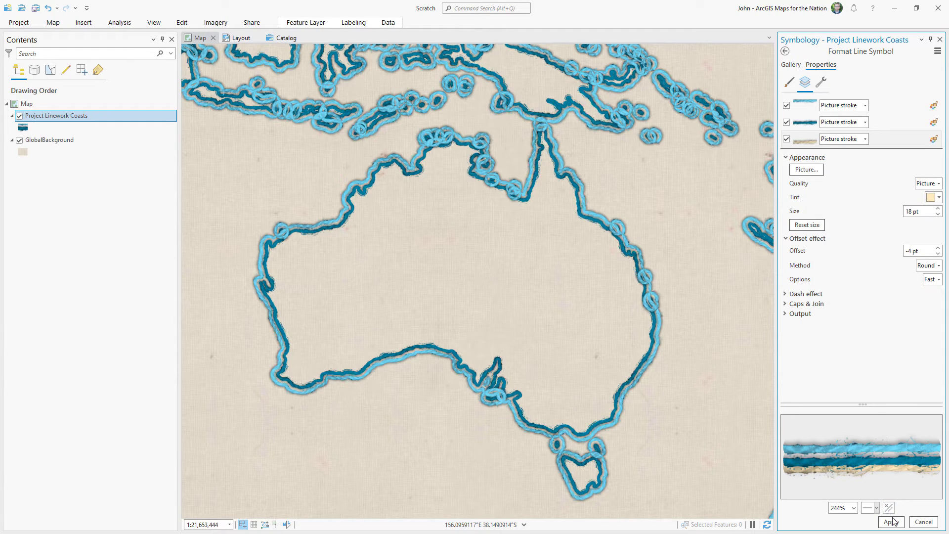
left_click(891, 522)
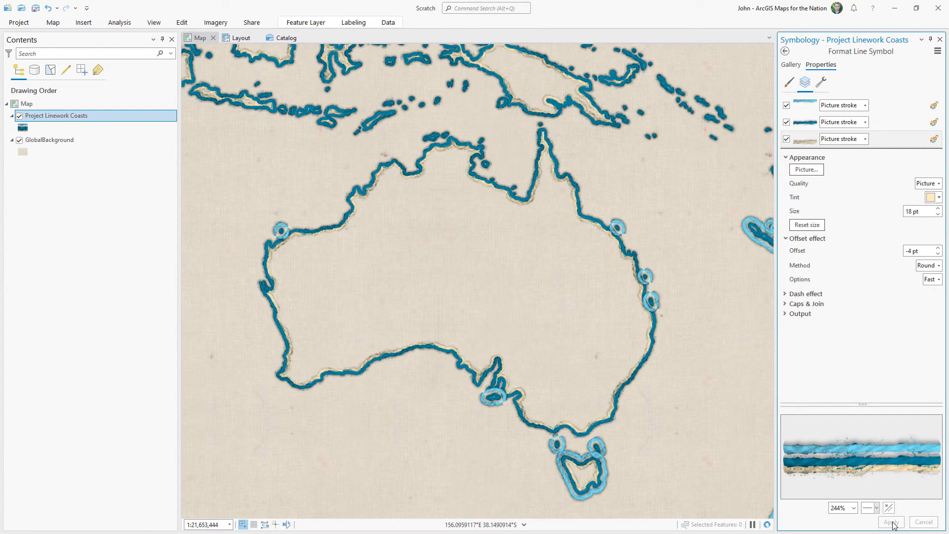
scroll("down", 3)
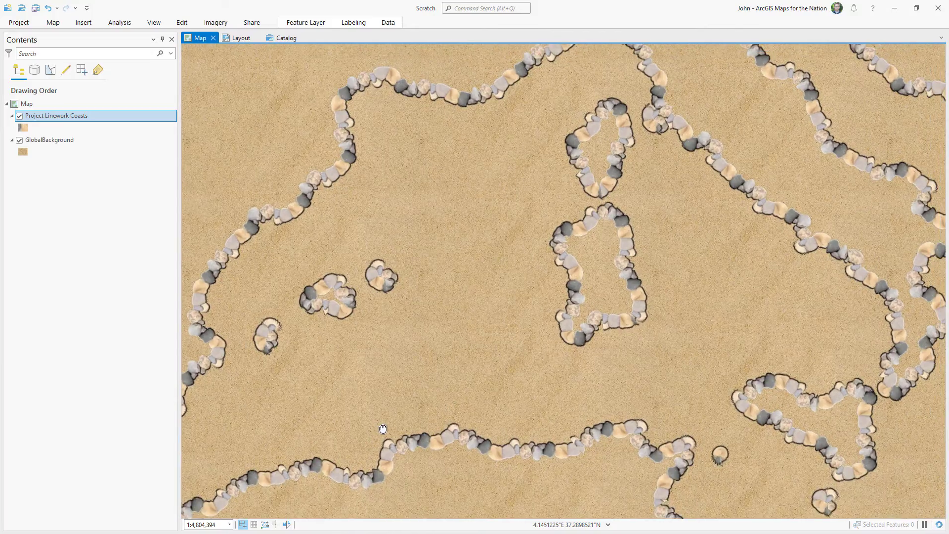
- Pan across the map to inspect the pebble-lined coastlines on sand
left_click_drag(383, 428, 686, 457)
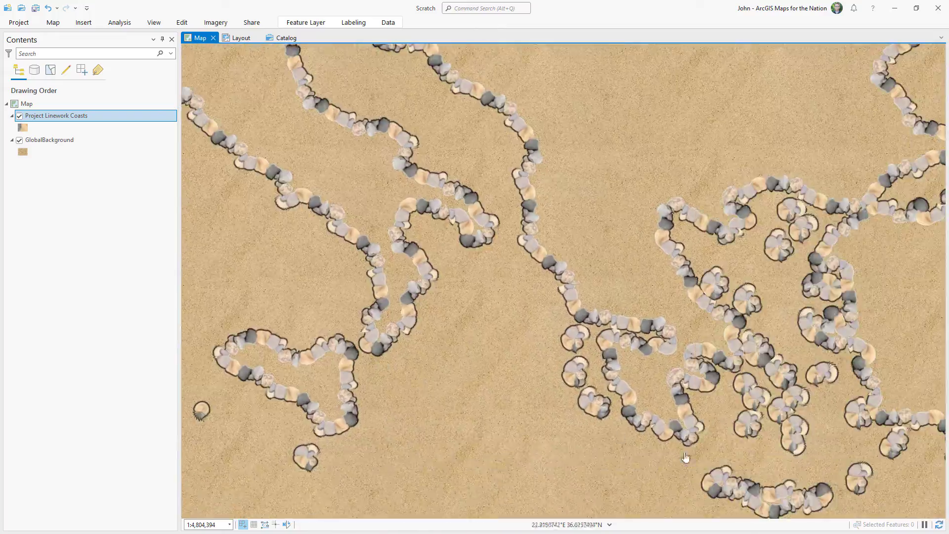
left_click_drag(686, 457, 325, 119)
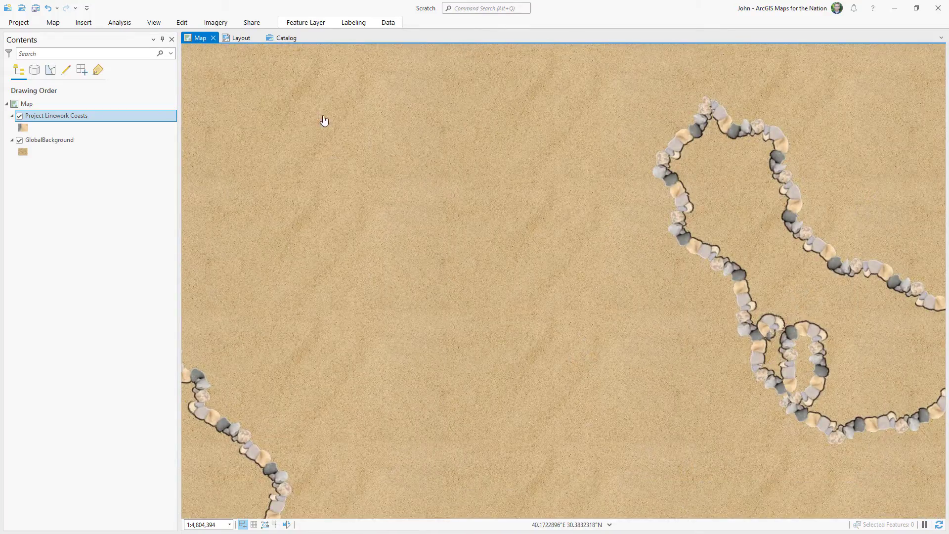